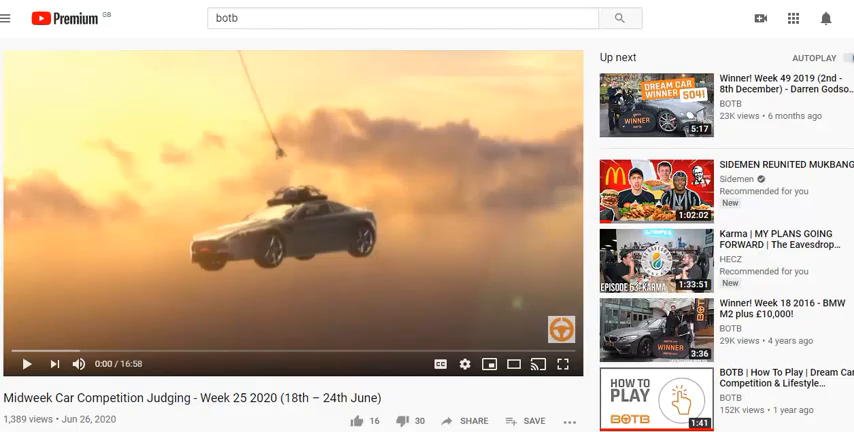
Step: Scroll down to the football photo and turn on the sight line pencil tool
{"action": "scroll", "scroll_direction": "down", "scroll_amount": 3}
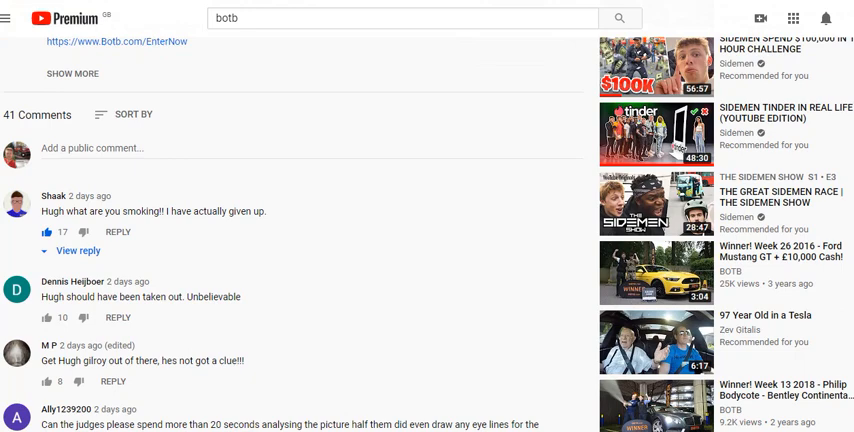
{"action": "scroll", "scroll_direction": "down", "scroll_amount": 3}
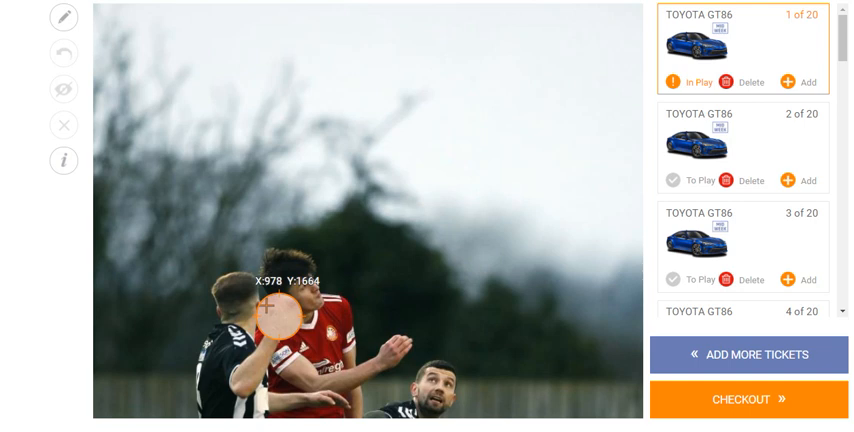
{"action": "left_click", "coordinate": [64, 22]}
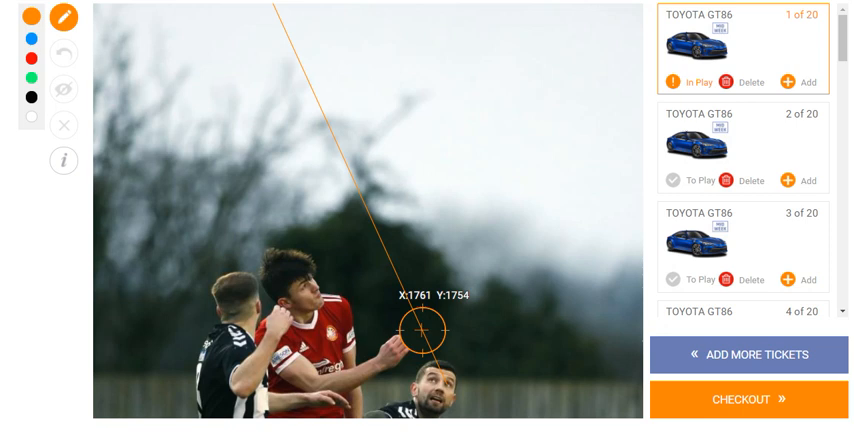
Step: Draw two orange sight lines across the photo toward the players
{"action": "left_click_drag", "start_coordinate": [420, 327], "coordinate": [443, 380]}
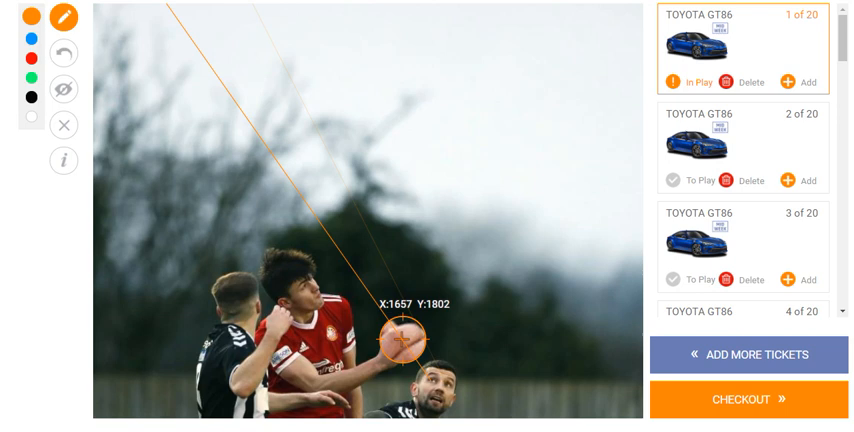
{"action": "left_click_drag", "start_coordinate": [397, 337], "coordinate": [301, 272]}
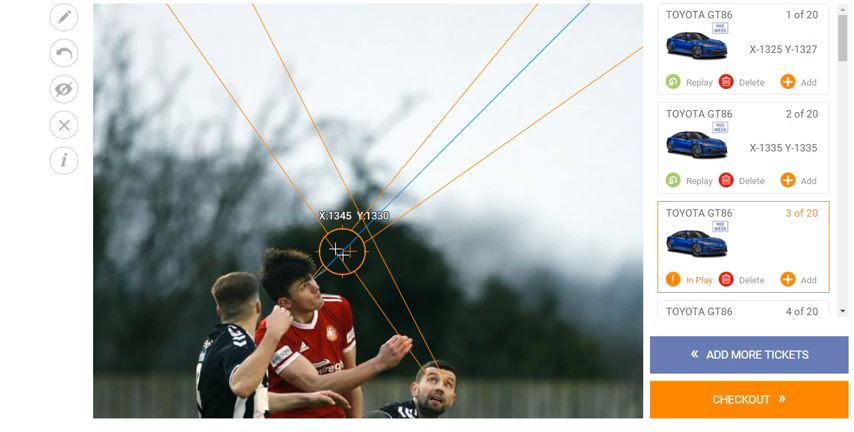
Step: Scroll down the page toward the ticket controls
{"action": "scroll", "scroll_direction": "down", "scroll_amount": 3}
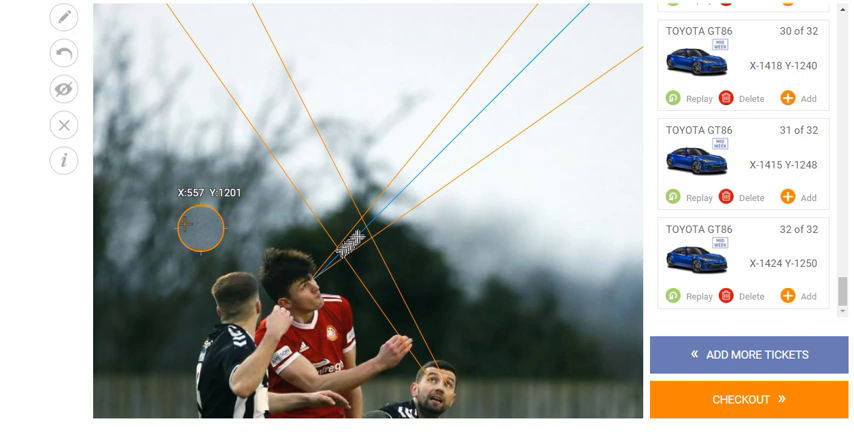
Step: Toggle the eye icon so only the ticket crosses show on the photo
{"action": "left_click", "coordinate": [62, 89]}
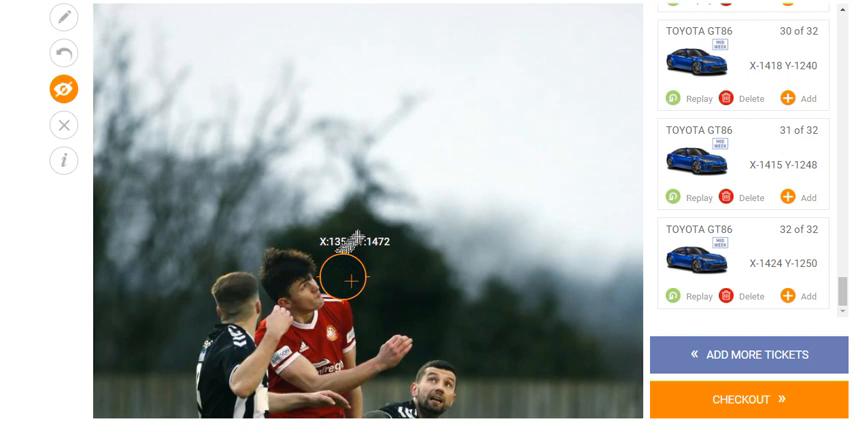